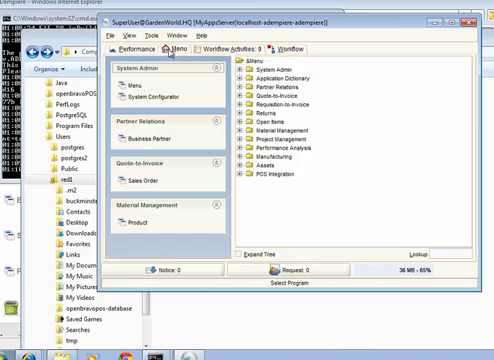
- Log out of iDempiere so the login dialog reappears
click(250, 176)
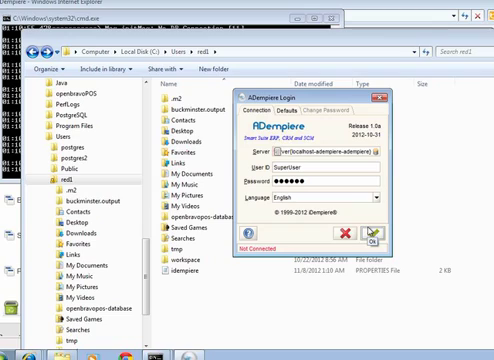
- Log back in as System under the System Administrator role
click(378, 232)
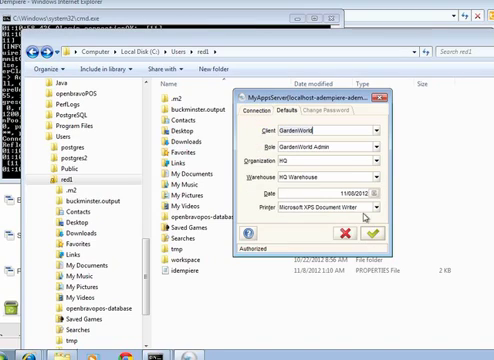
click(376, 128)
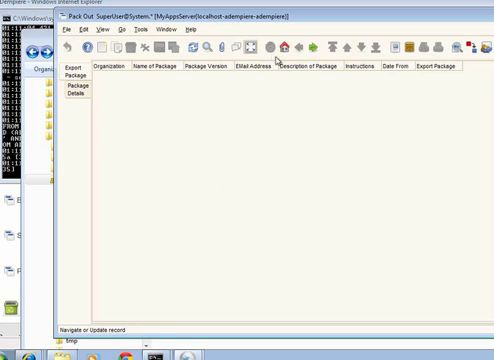
- Create a new Pack Out package record named POSIntegration
click(100, 48)
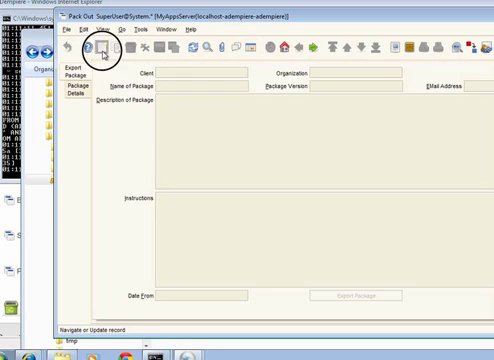
click(96, 52)
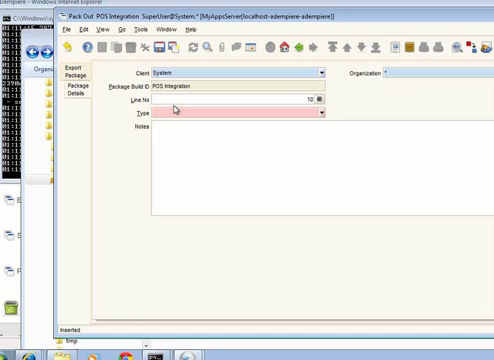
- Add a package detail of type Application or Module for the POS Integration menu
click(318, 116)
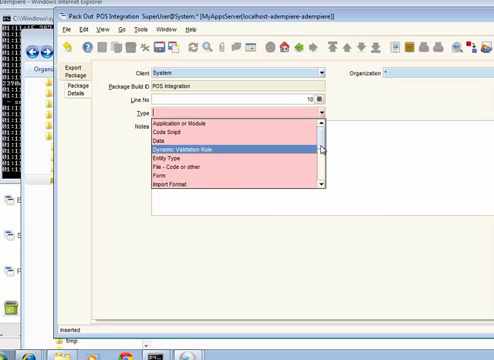
click(184, 124)
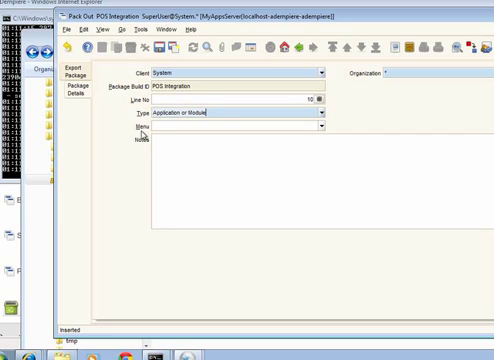
click(320, 128)
text(POS Integration)
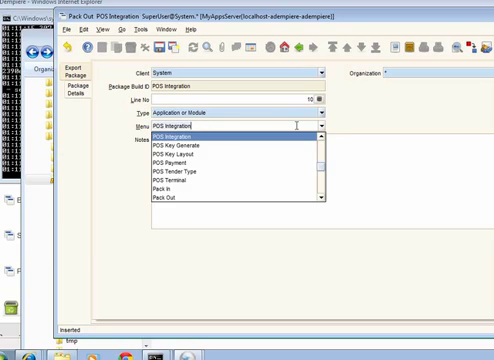
click(170, 136)
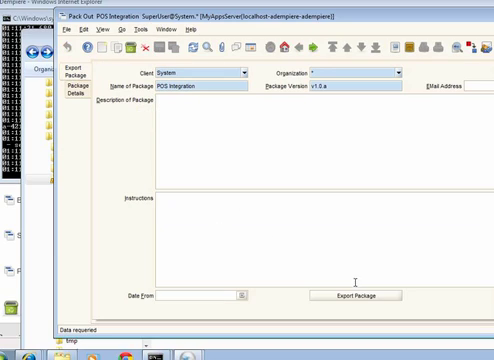
- Export the POS Integration package
click(356, 296)
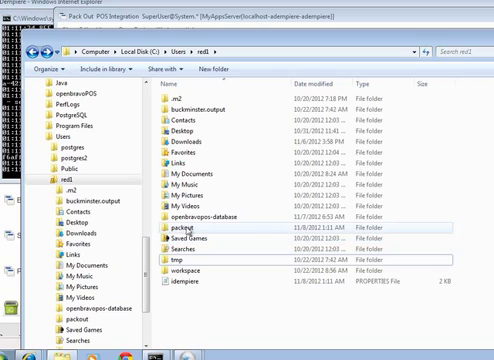
- Browse packout > POS Integration > dict to see PackOut.xml, then return to POS Integration
double_click(184, 228)
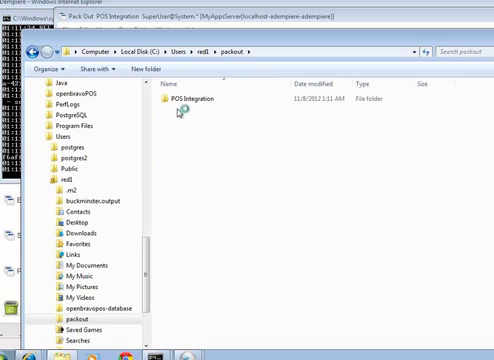
click(184, 104)
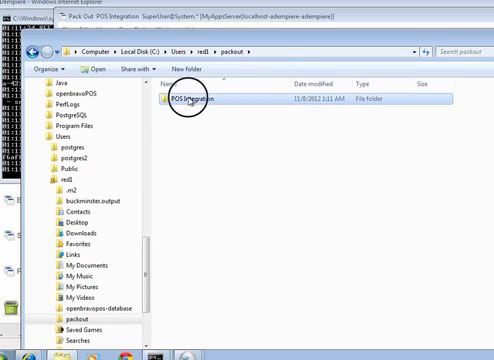
double_click(200, 100)
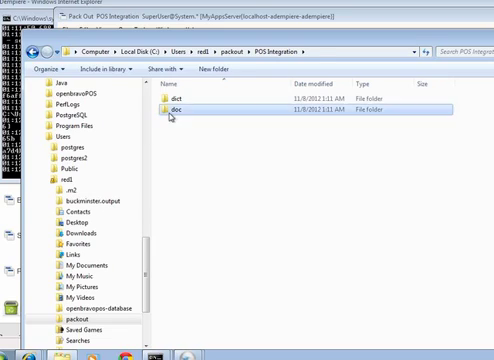
double_click(168, 112)
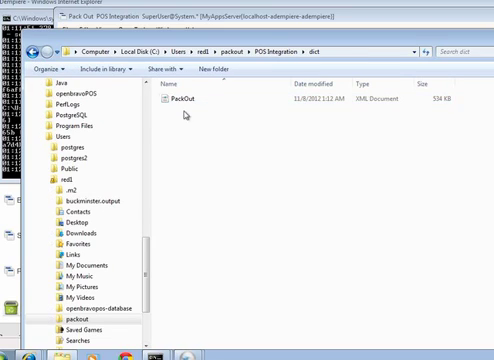
click(260, 48)
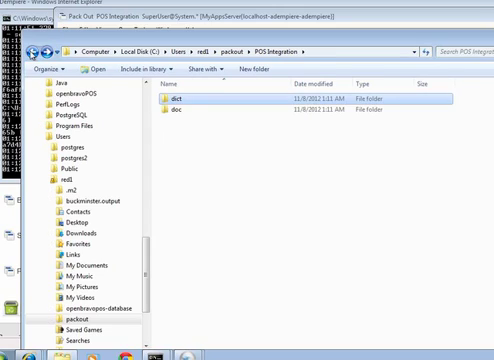